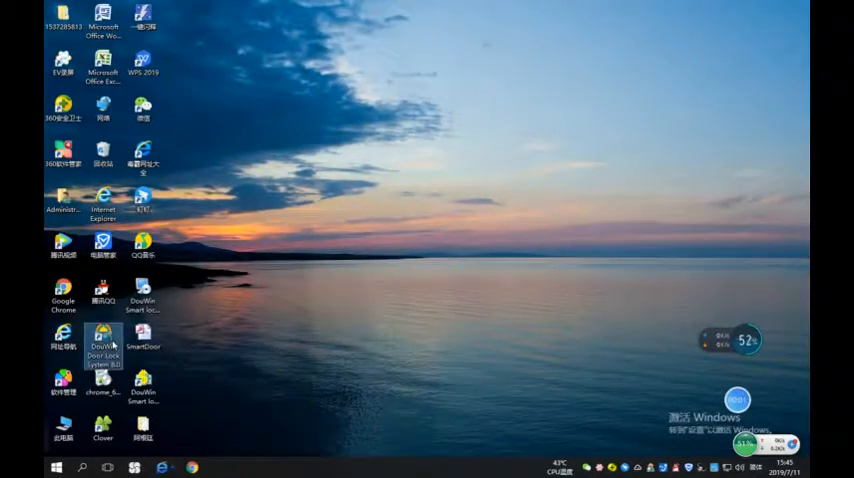
- Launch DouWin Lock from its desktop icon and sign in as admin to reach the splash screen
{"action": "double_click", "coordinate": [104, 336]}
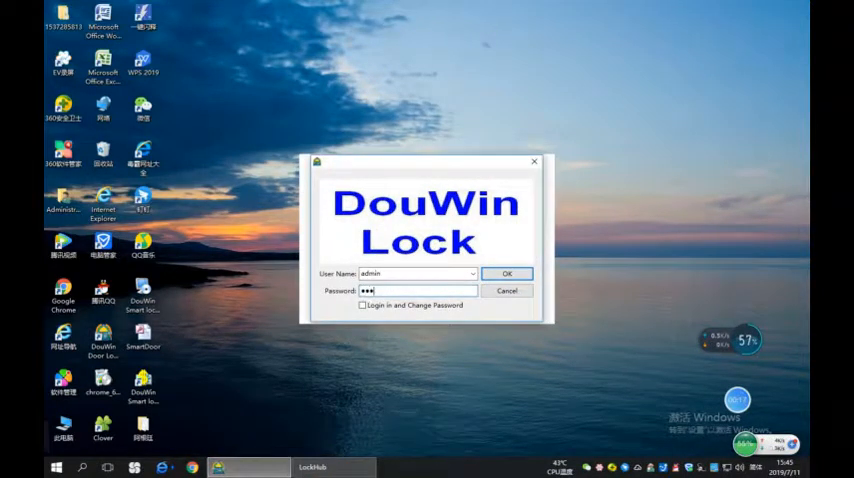
{"action": "left_click", "coordinate": [508, 272]}
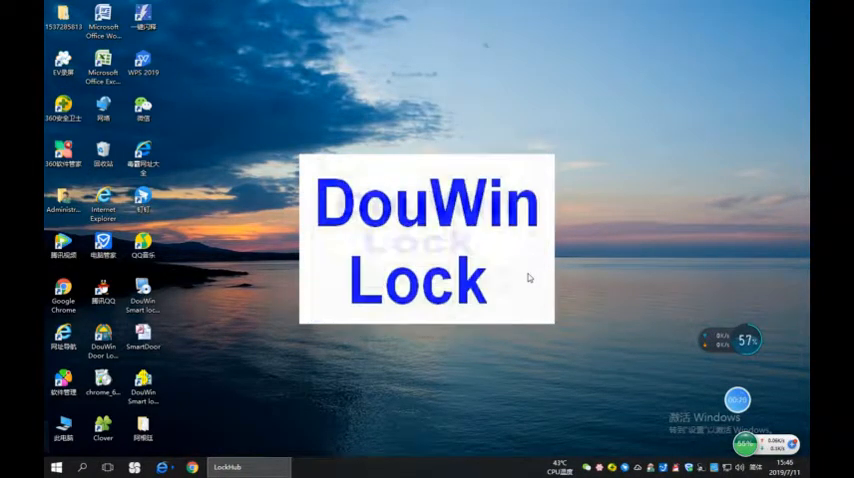